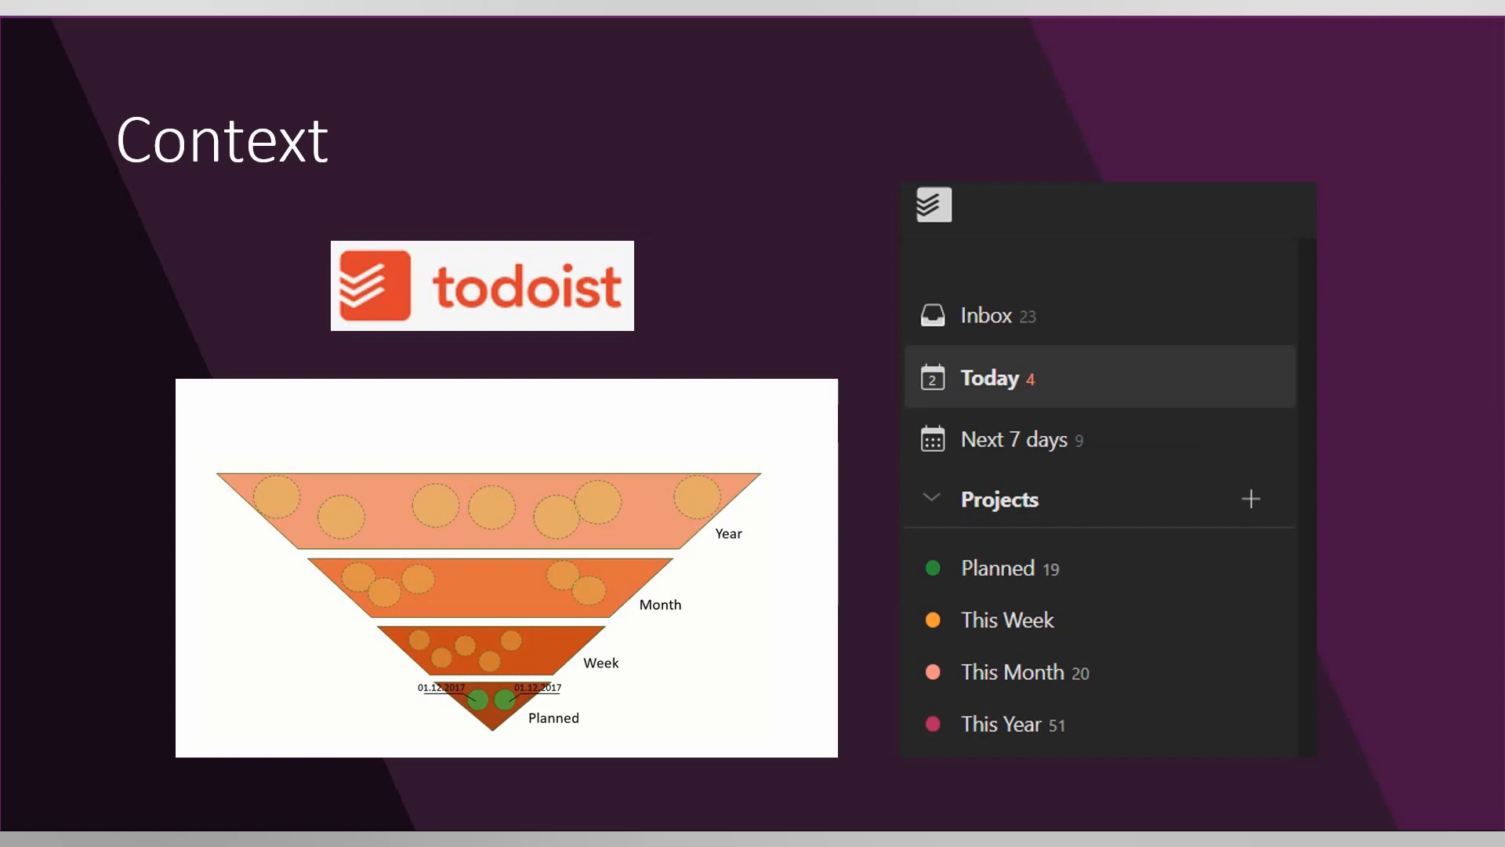
Advance past the slideshow to the Todoist Inbox with a new task form open
key(Right)
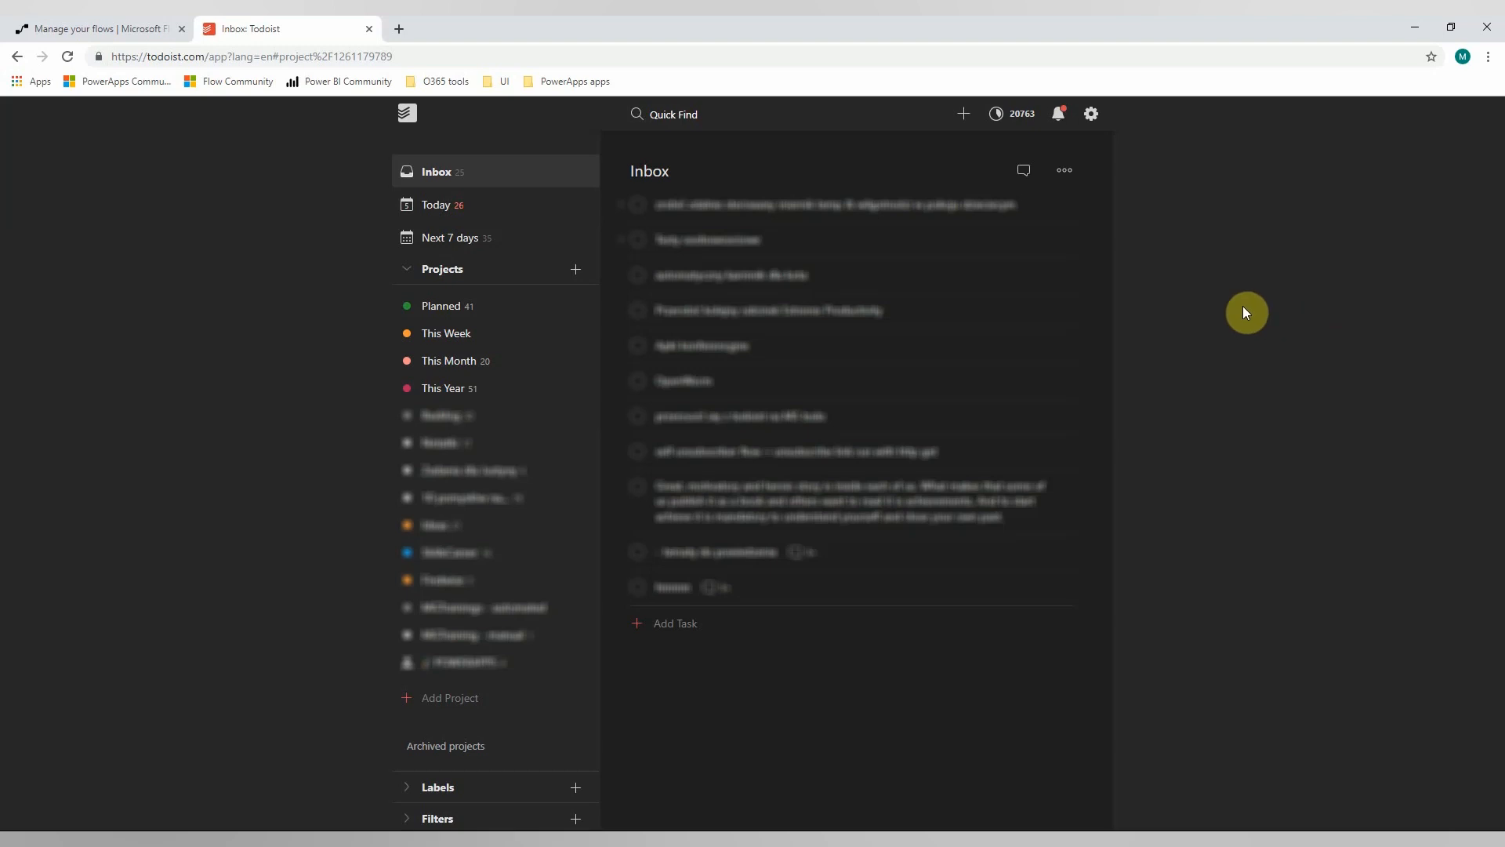
Create a task named 'hello world' at the bottom of the Inbox
click(675, 624)
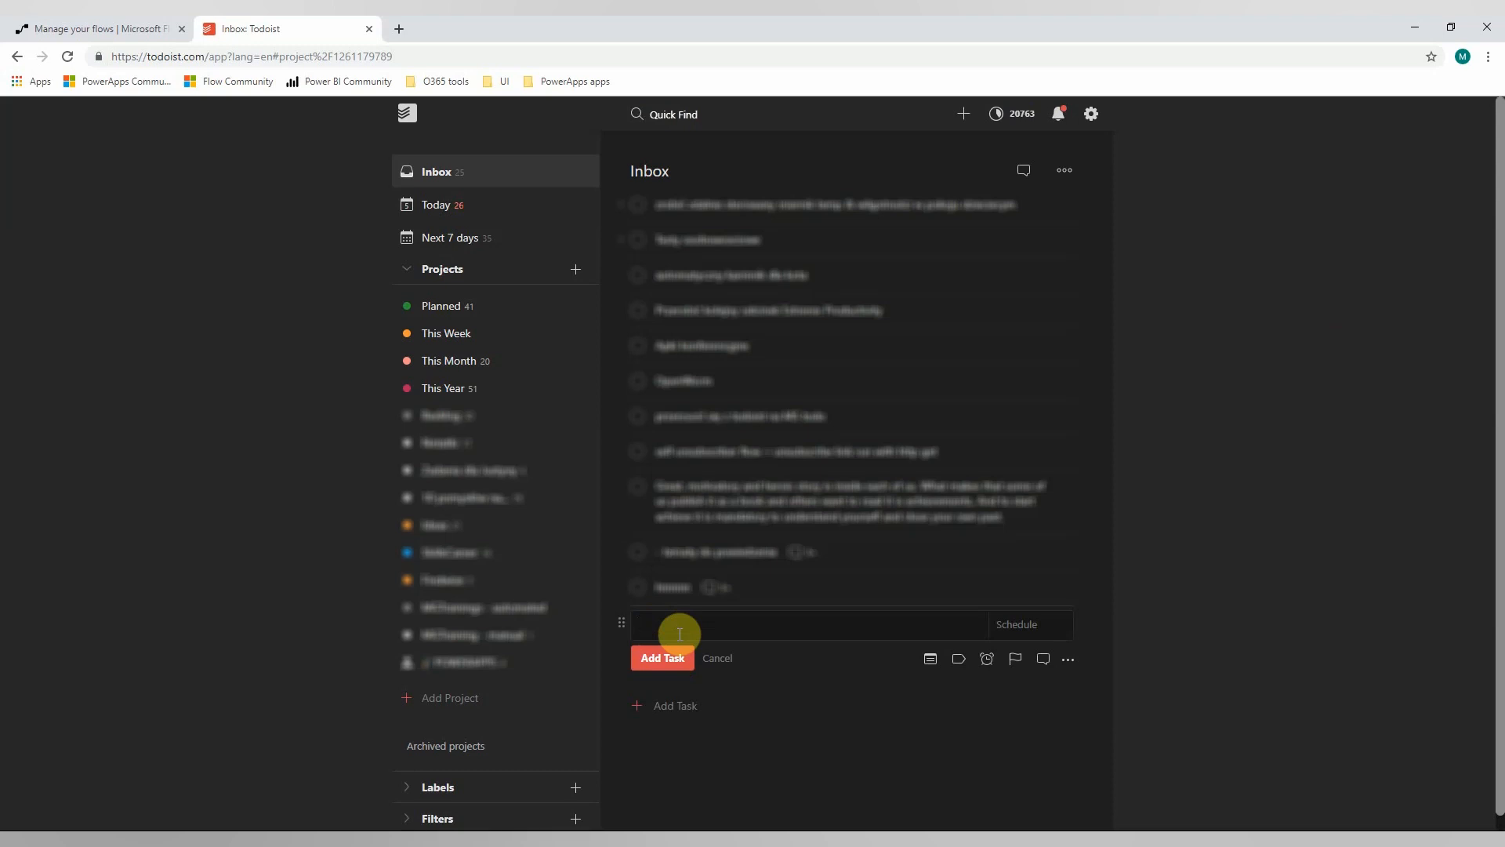
text(hello world)
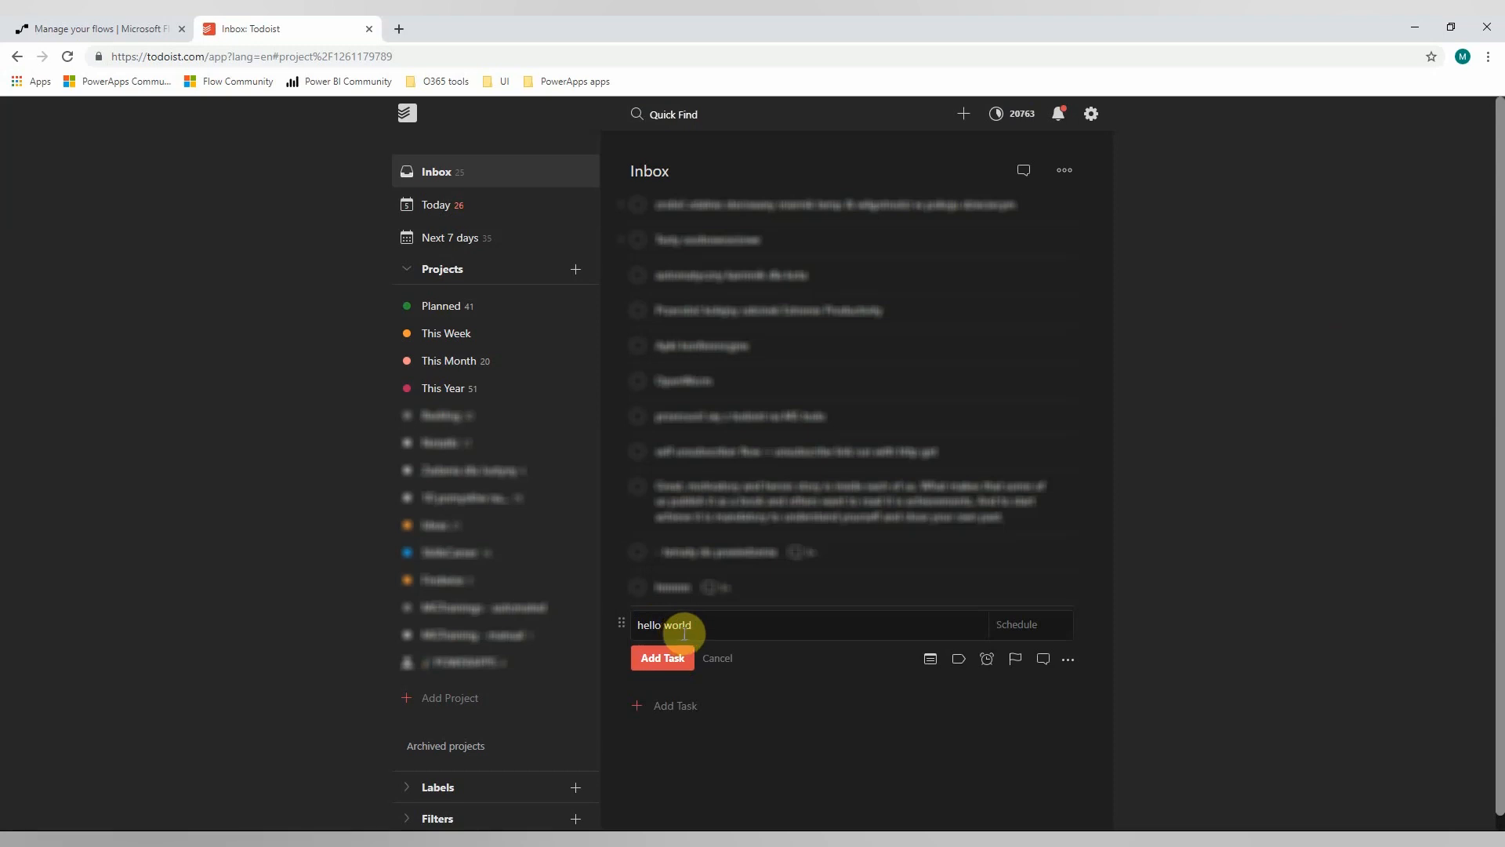
click(662, 657)
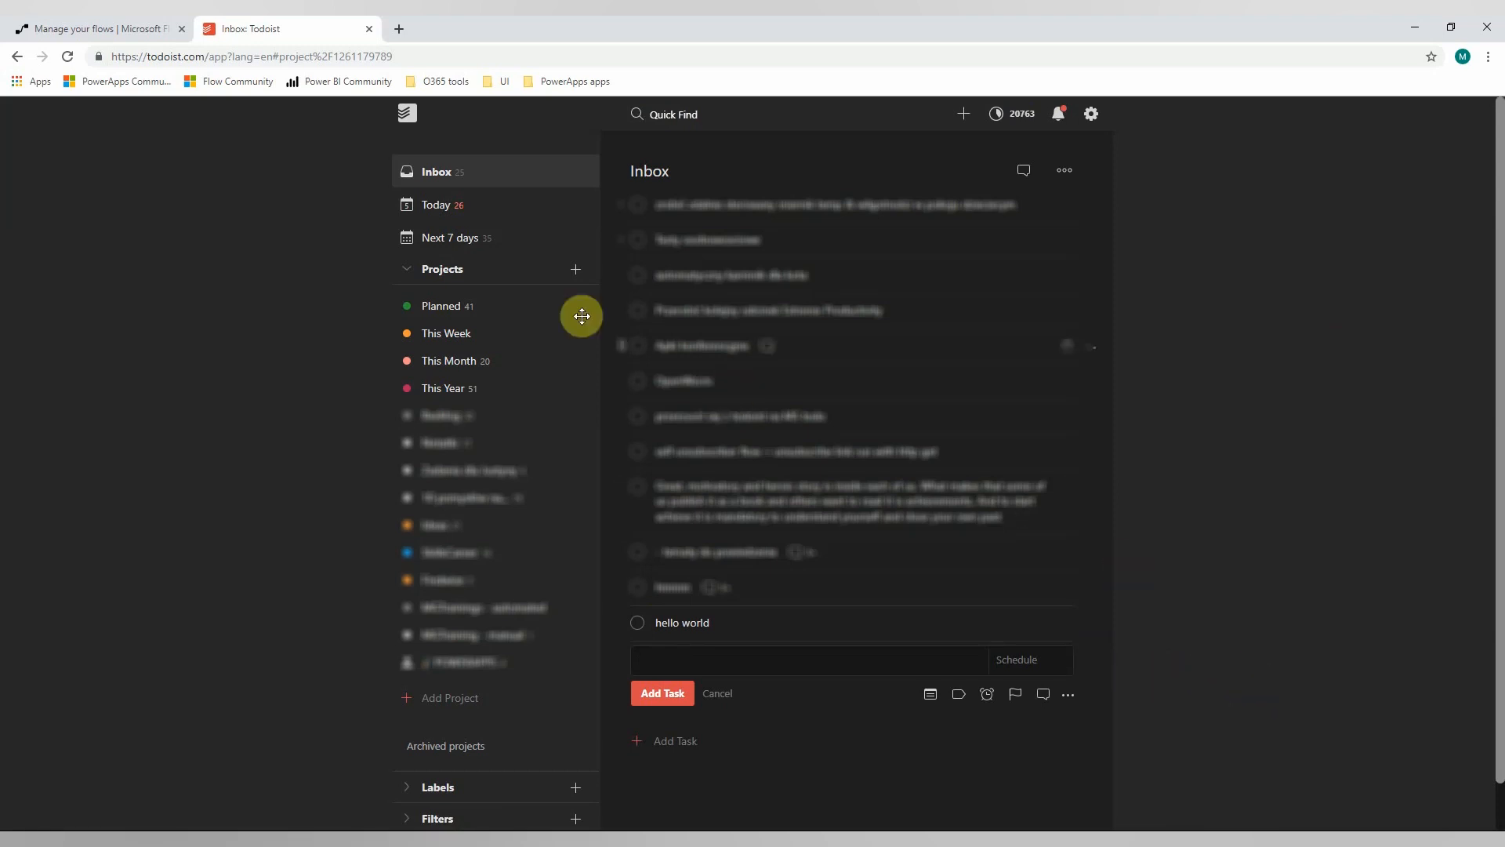
mouse_move(1039, 600)
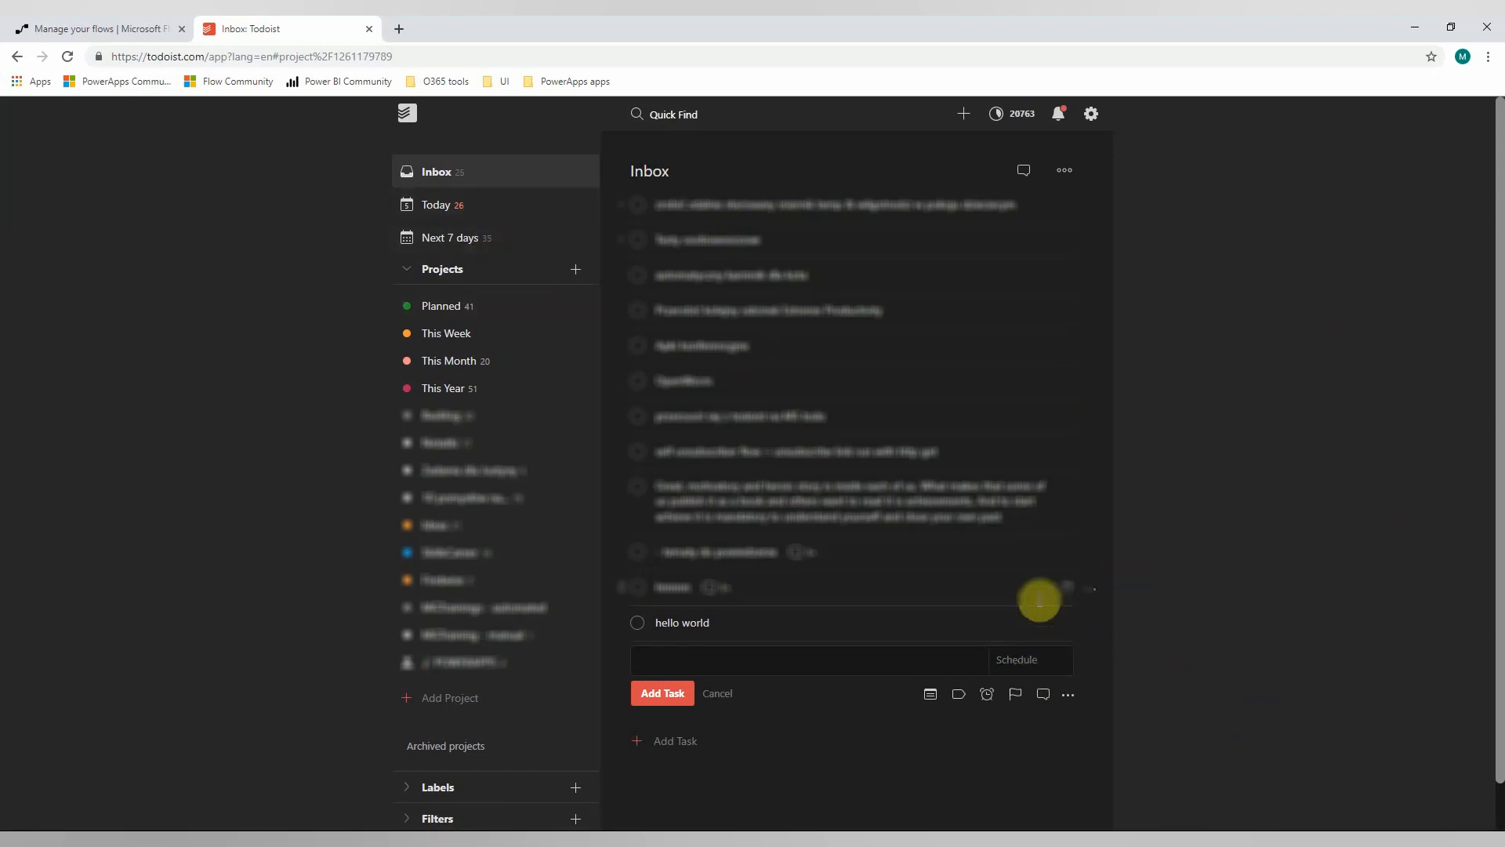
Schedule 'hello world' for today and view the Planned project showing 42 tasks
click(1014, 659)
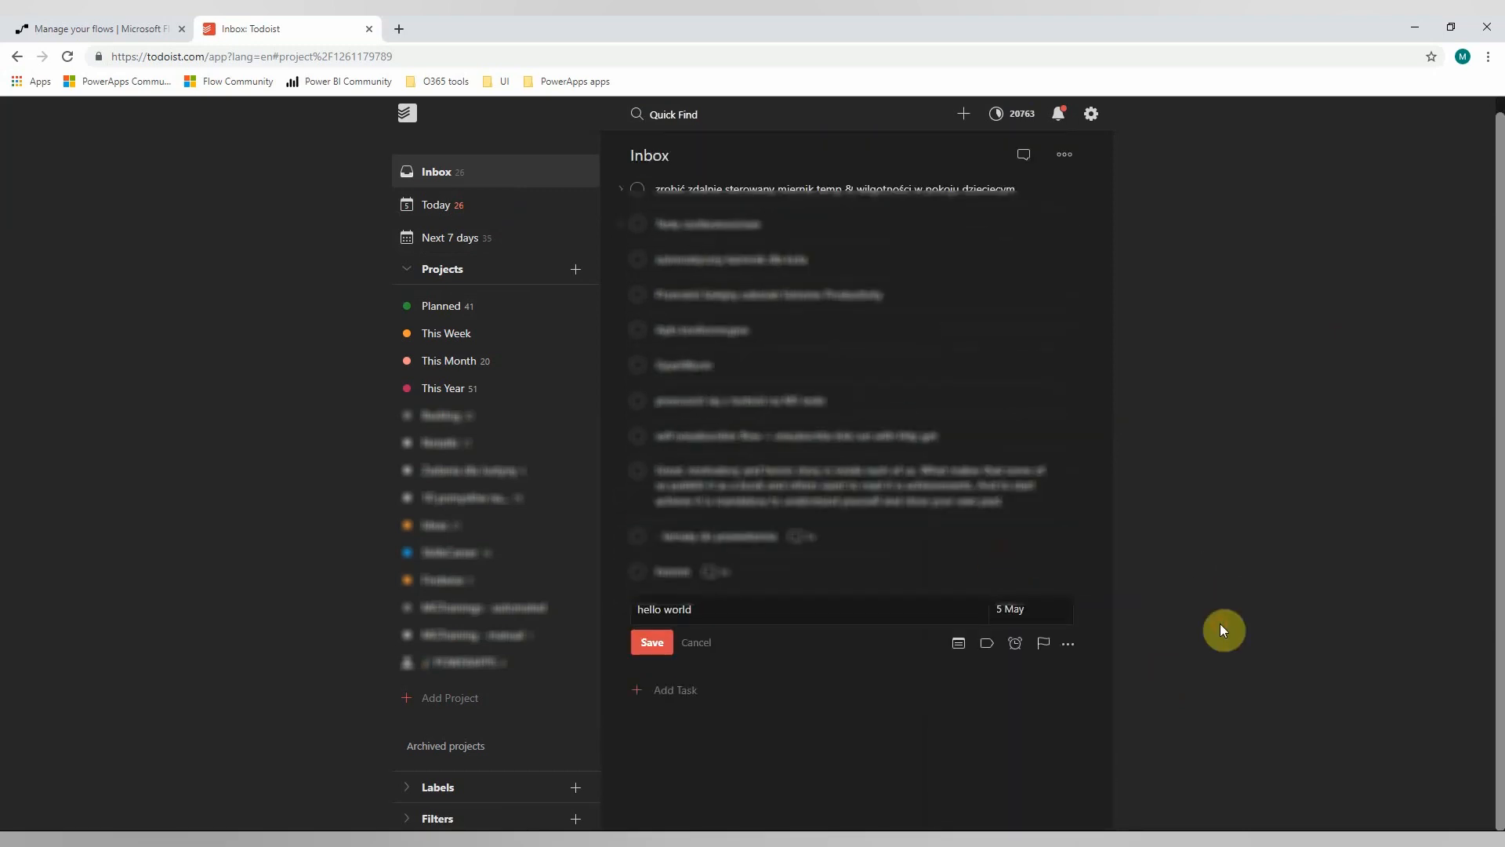
click(651, 642)
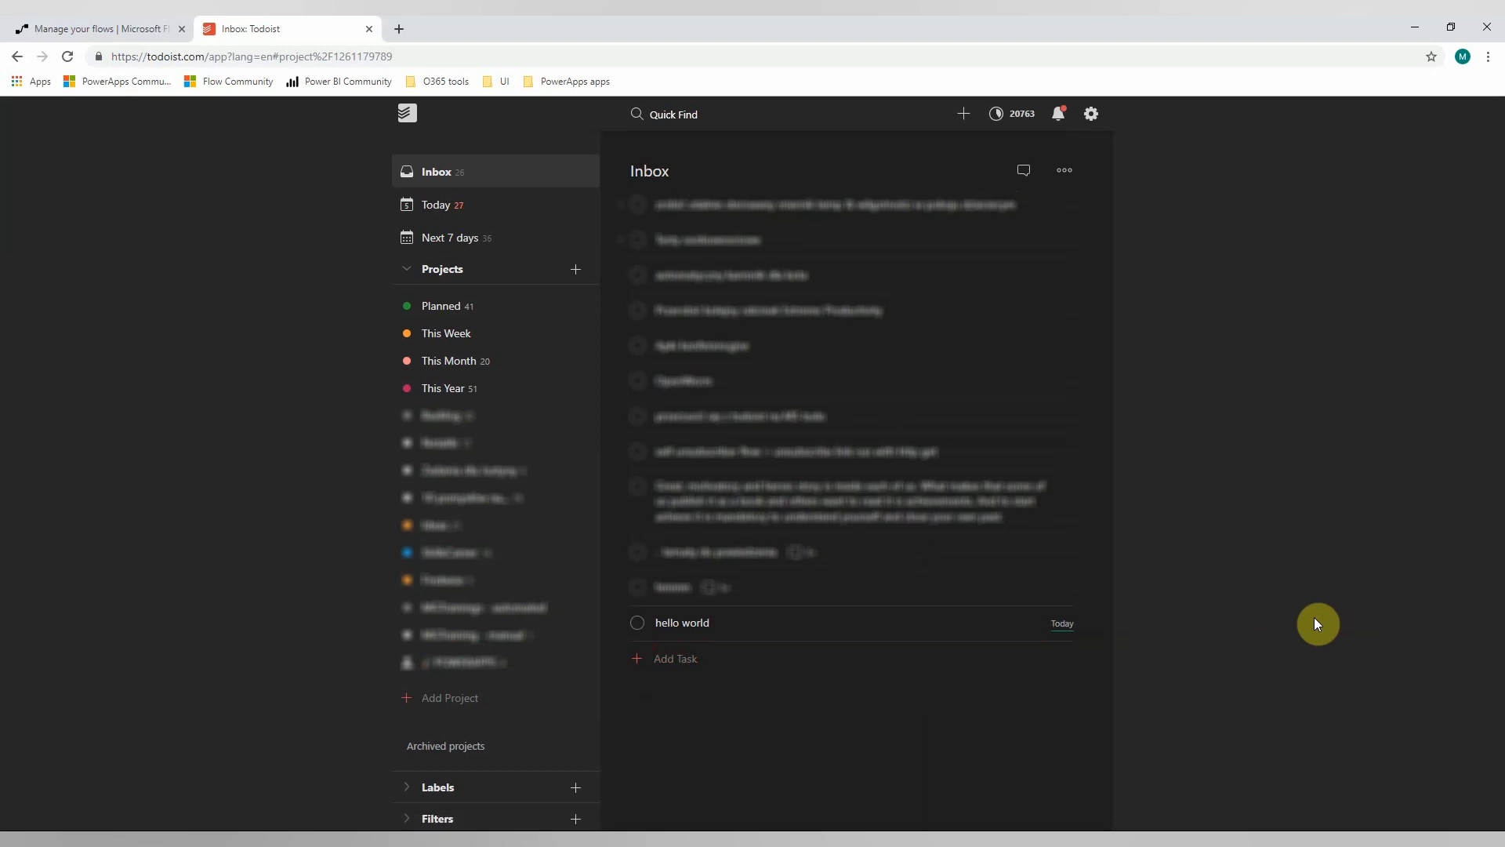
click(637, 622)
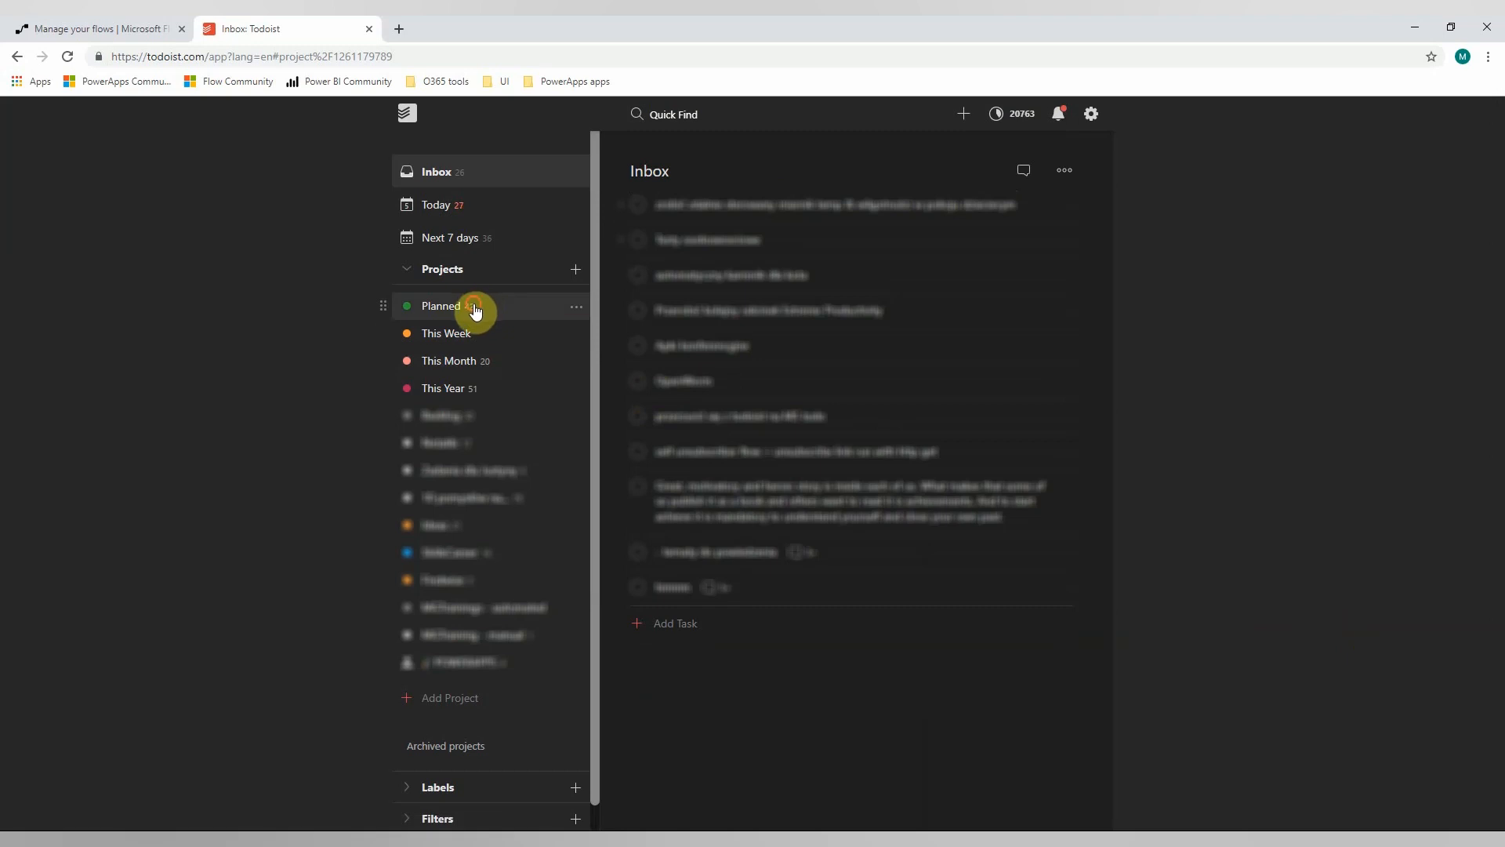
click(440, 305)
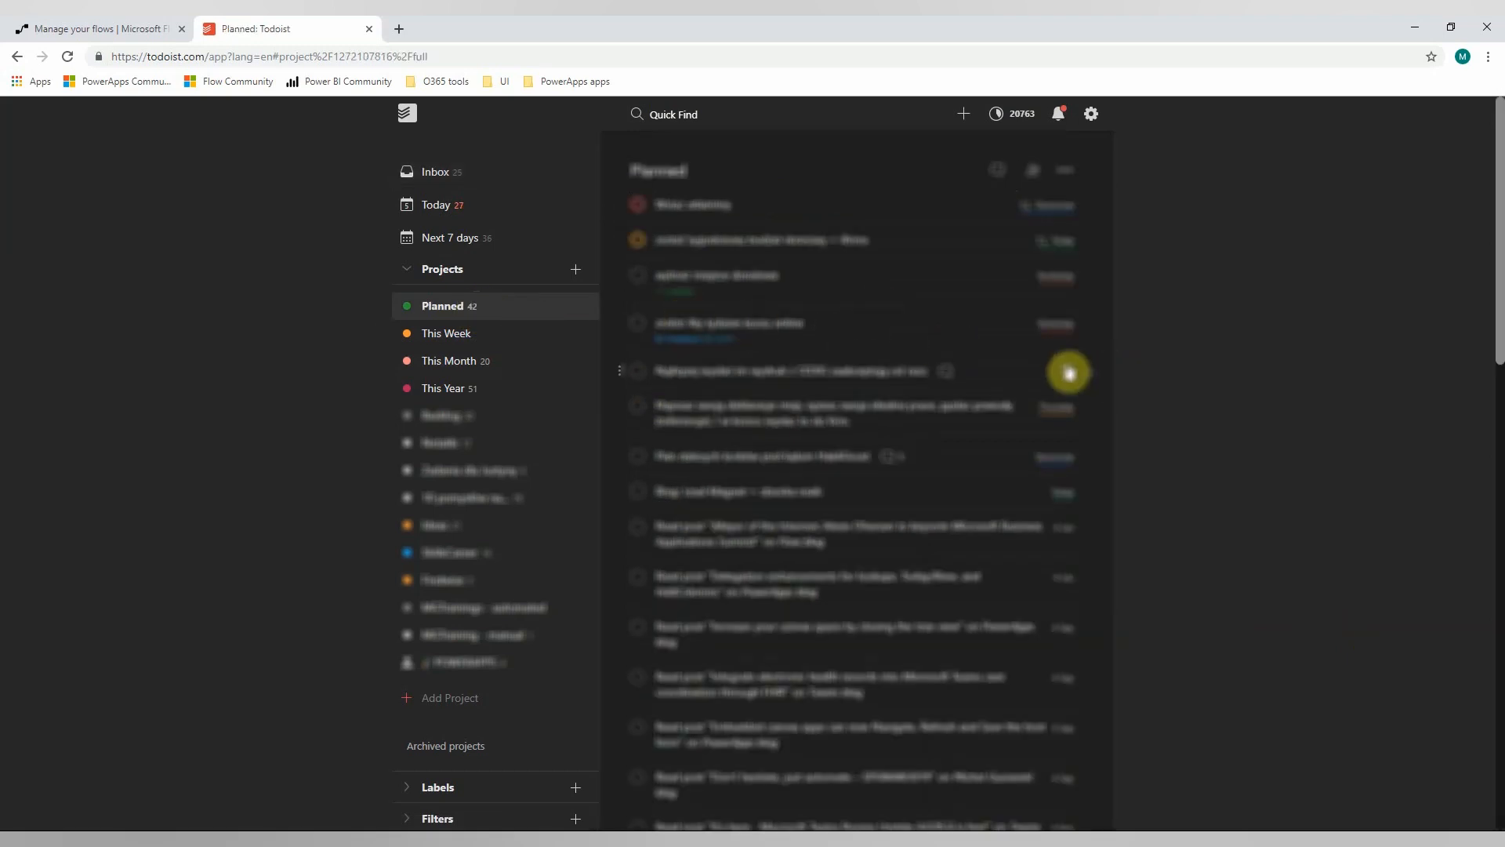